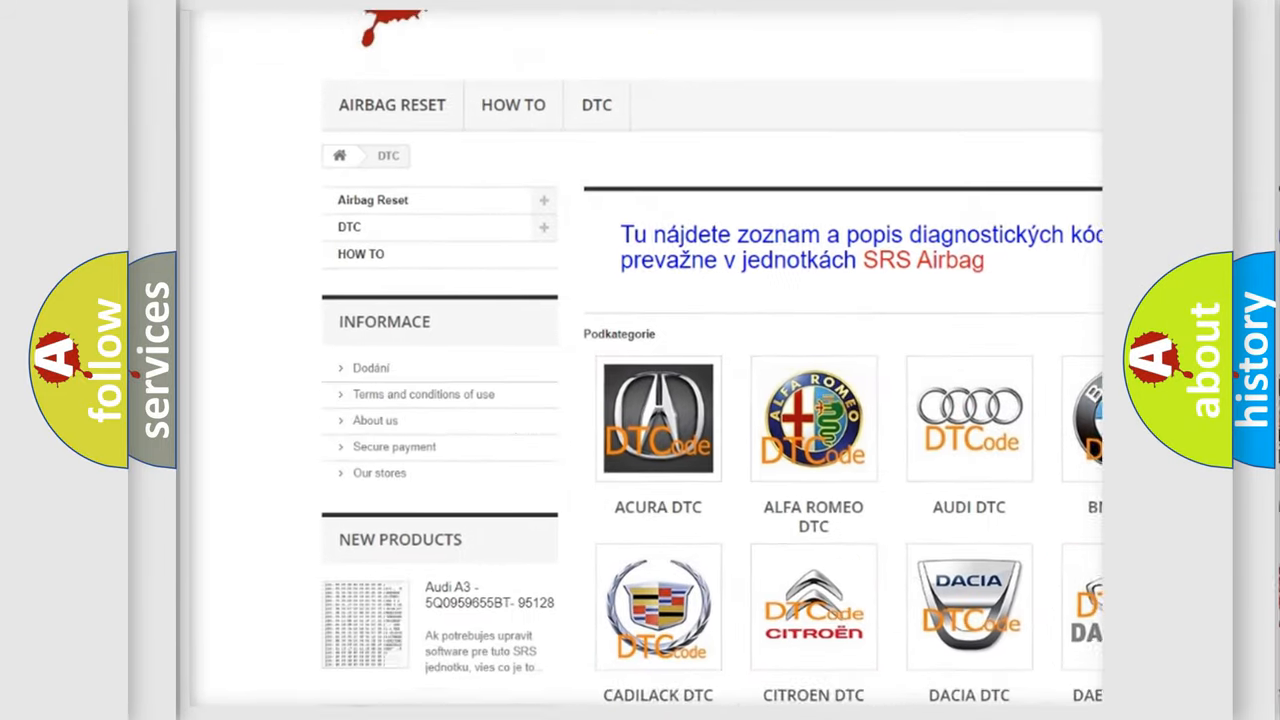
pyautogui.scroll(-3)
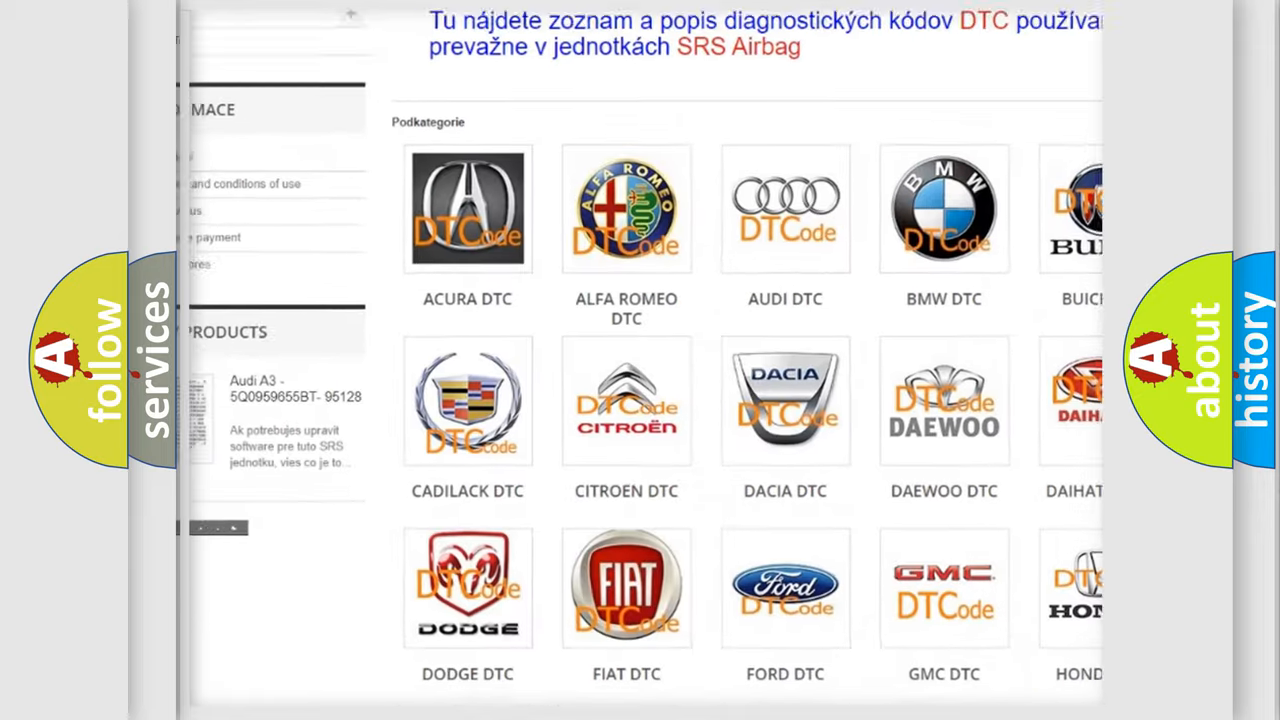
pyautogui.scroll(-3)
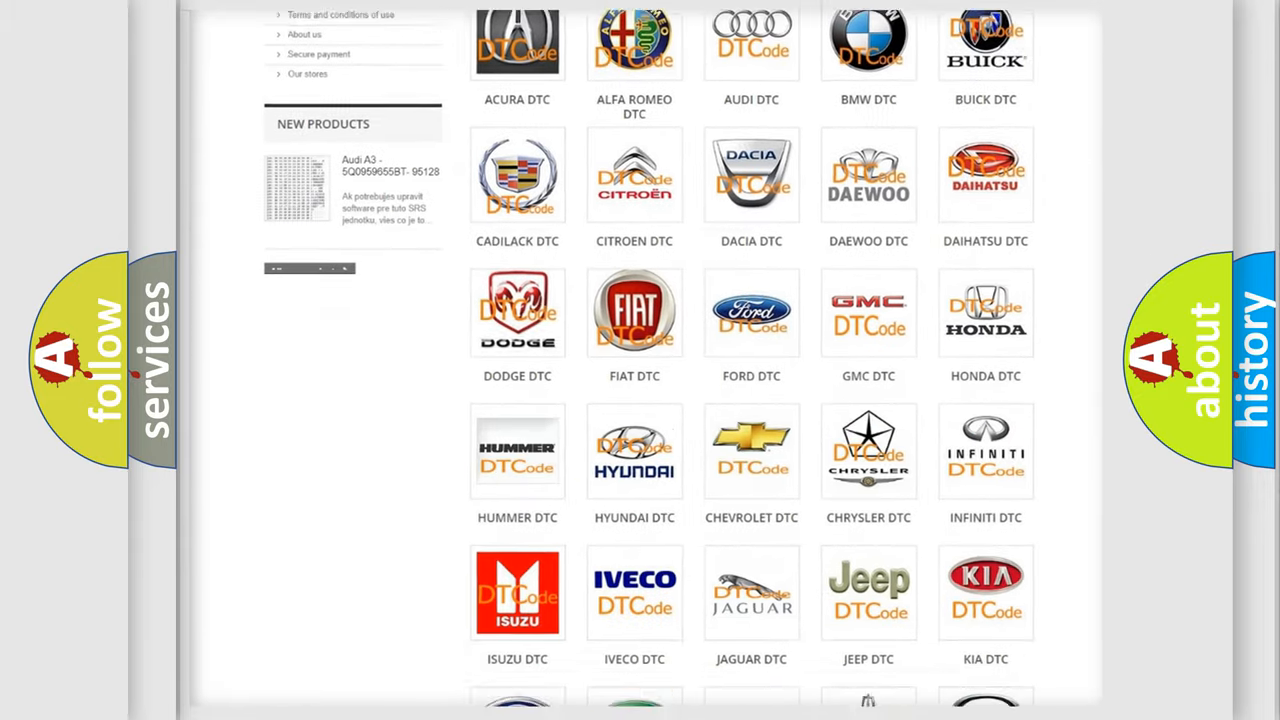
pyautogui.scroll(-3)
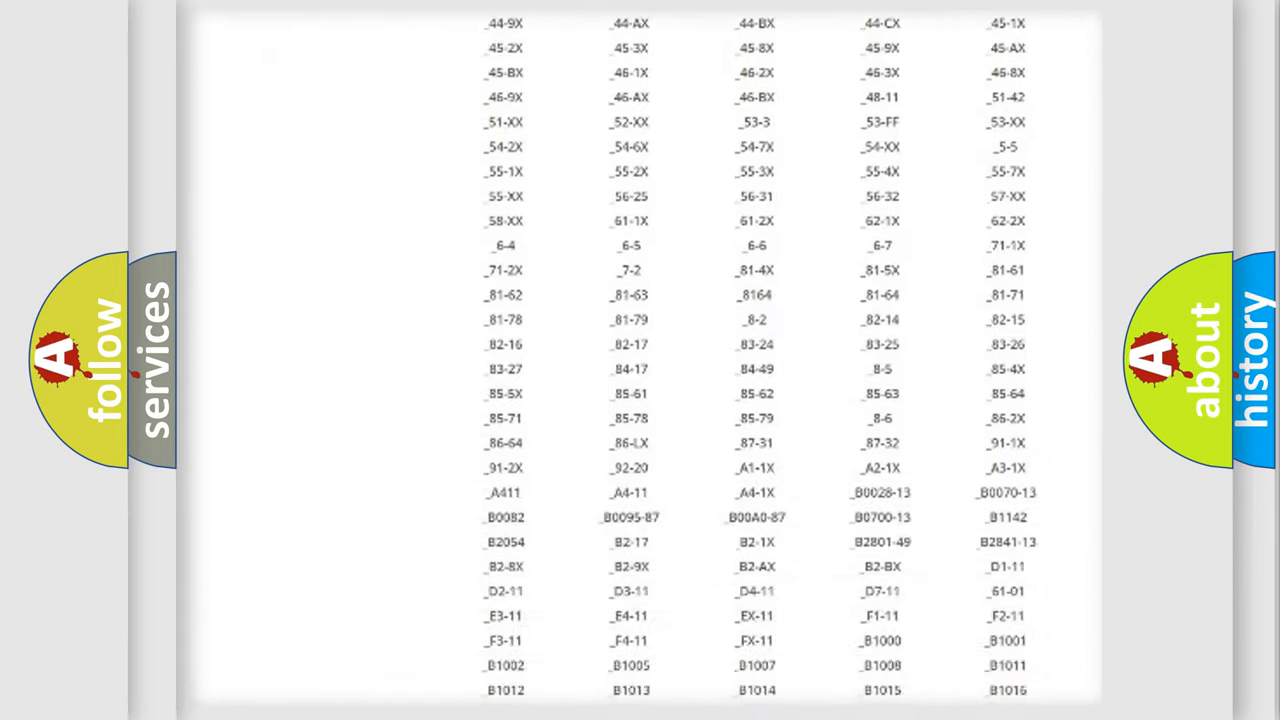
pyautogui.scroll(-3)
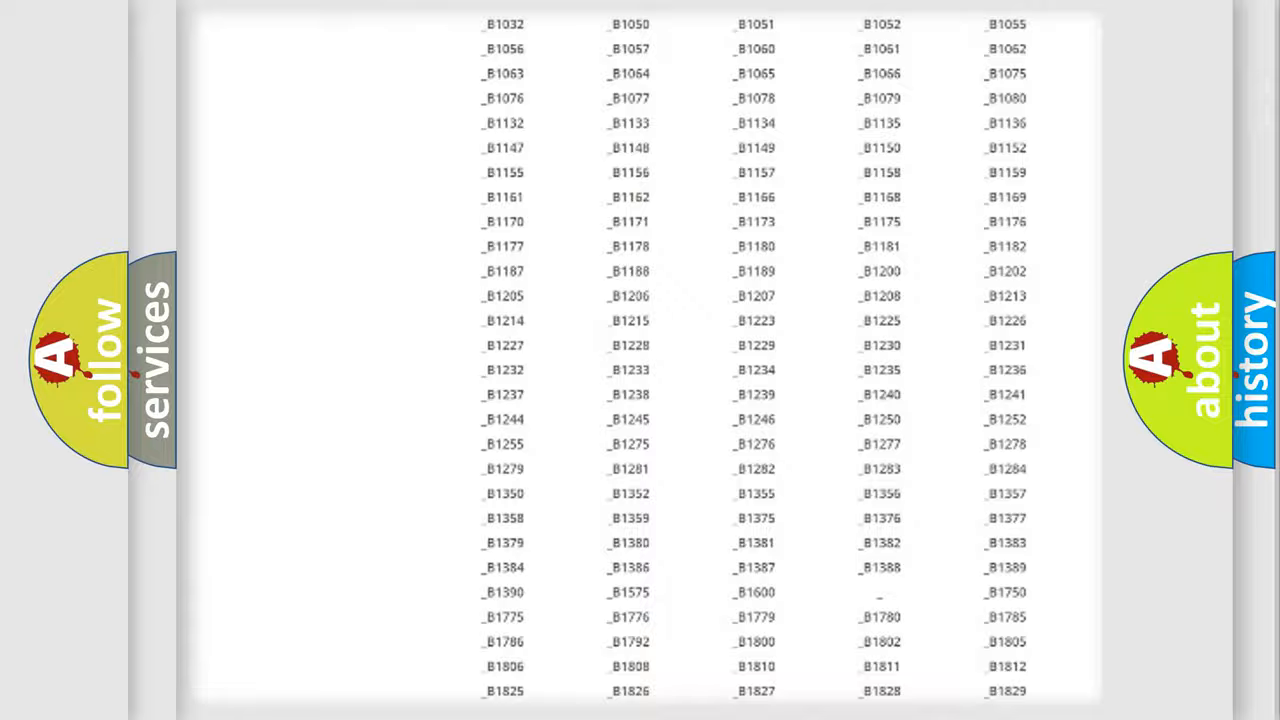